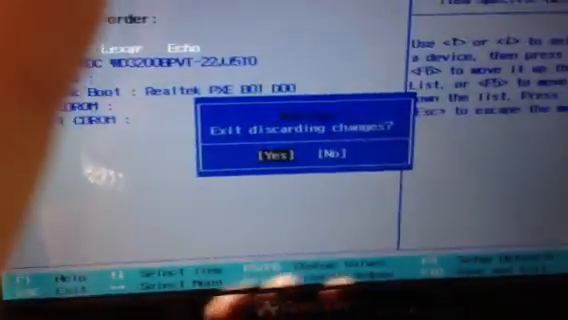
# Confirm Yes in the Exit Discarding Changes dialog to leave BIOS and reach the BackTrack boot menu
pyautogui.click(266, 156)
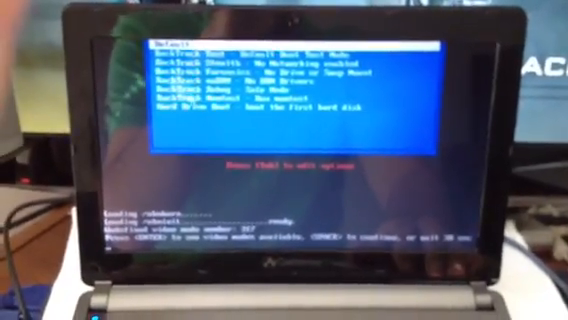